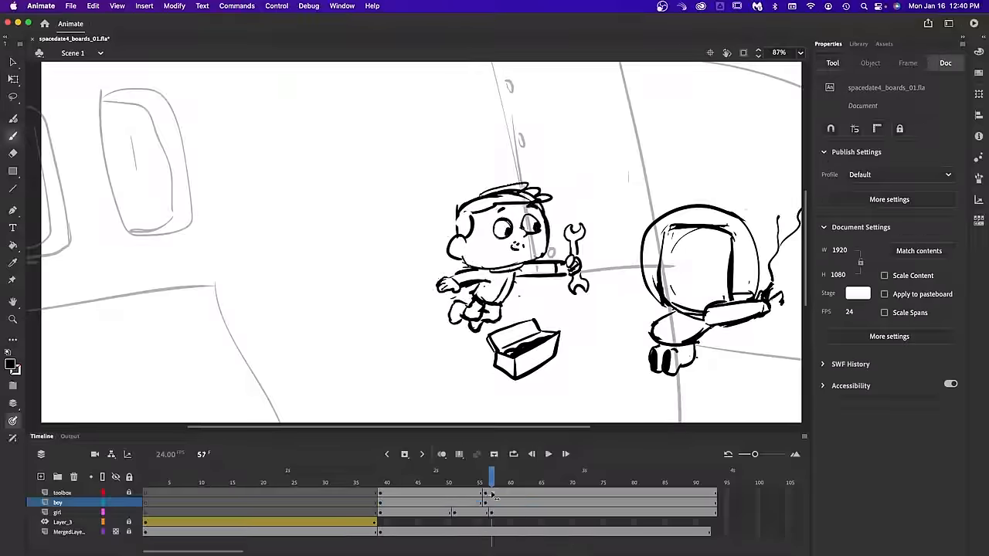
# Draw the rough boy and robot key poses and start the red background layout sketch.
pyautogui.click(547, 454)
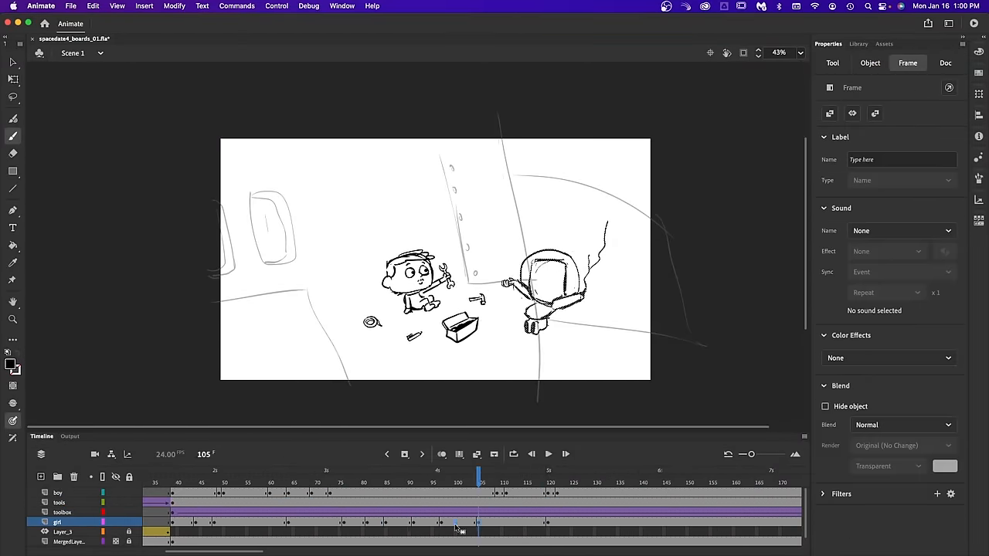
pyautogui.click(946, 61)
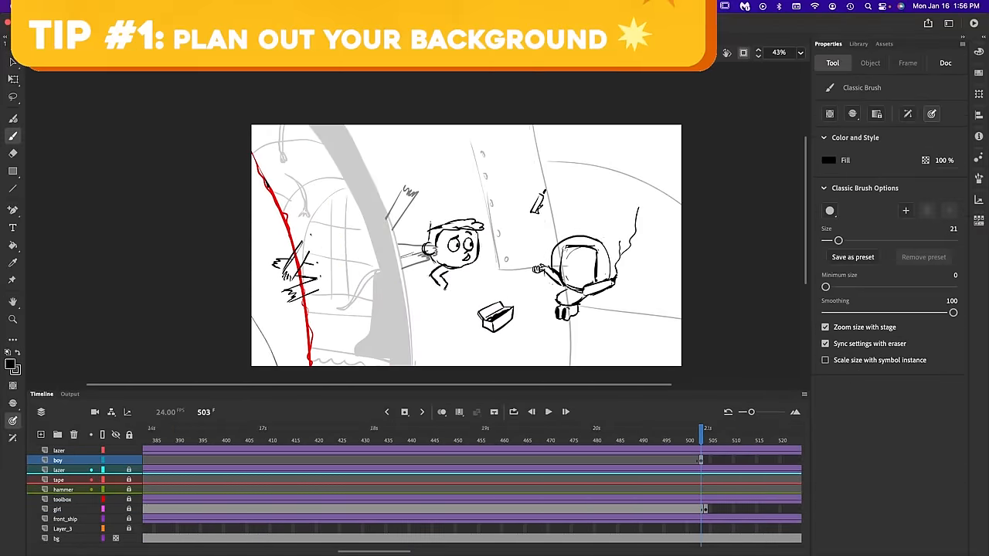
# Redraw the boy's rough keyframes so he acts more expressively with his tools.
pyautogui.click(907, 62)
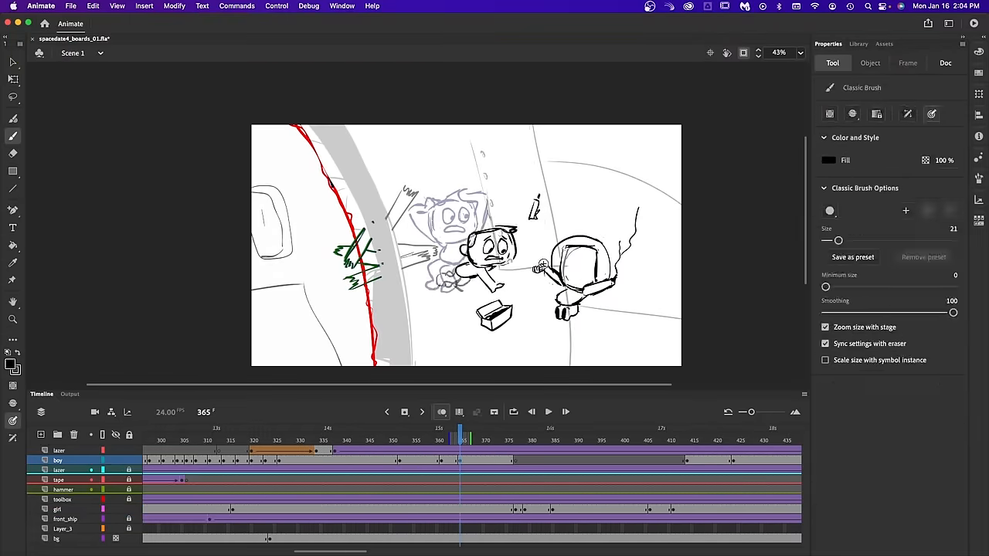
pyautogui.click(946, 62)
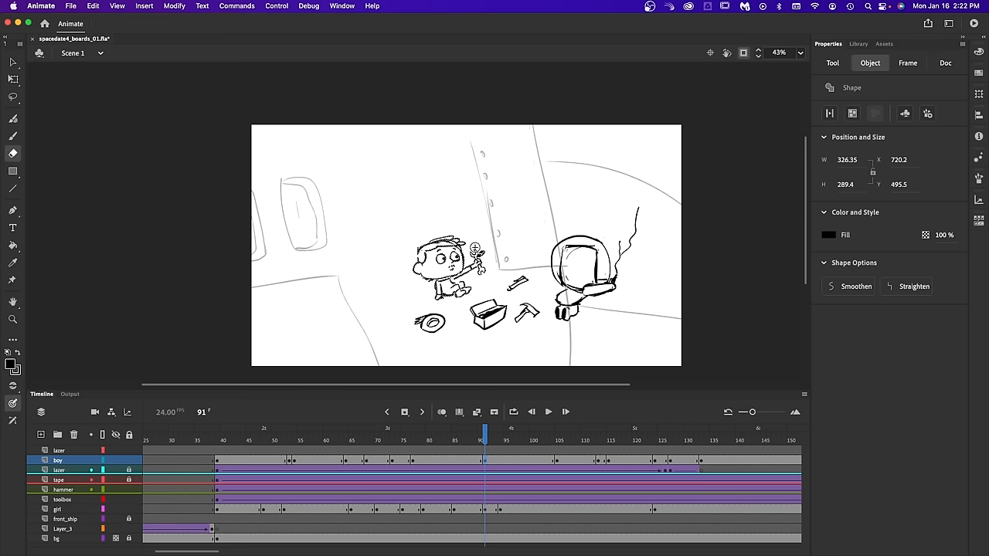
pyautogui.click(13, 136)
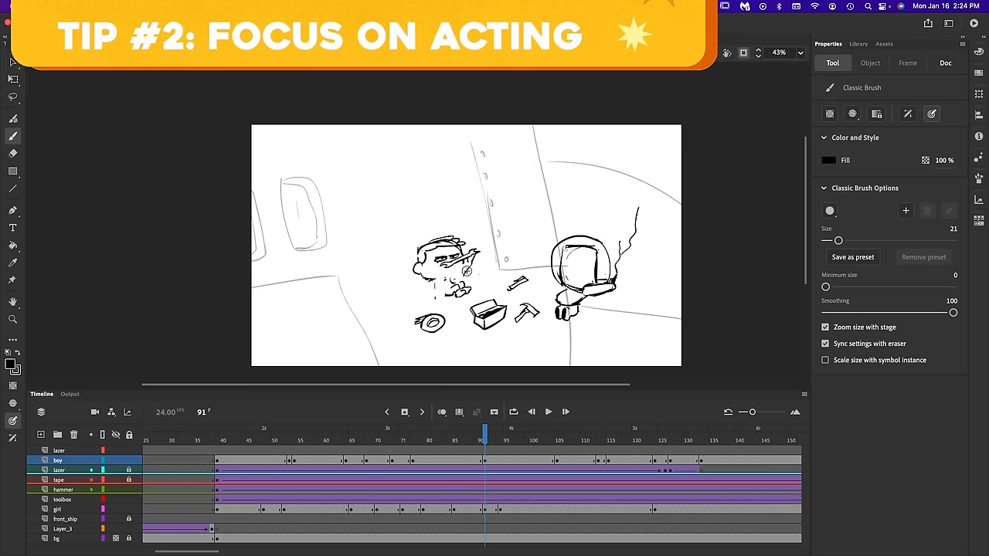
pyautogui.click(12, 153)
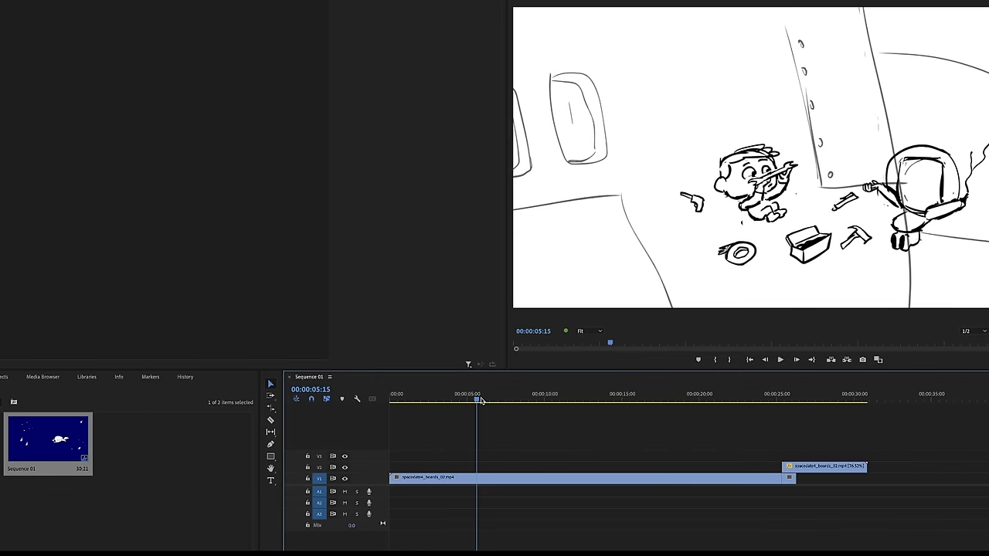
# Search the web for 'deep space sfx' to gather sound effects for the animatic.
pyautogui.click(367, 492)
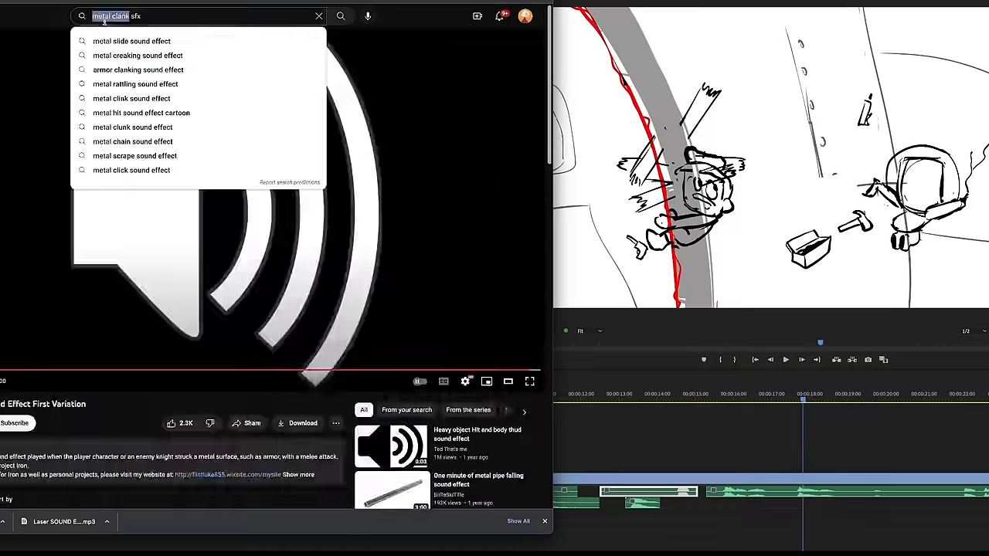
pyautogui.write('deep space sfx')
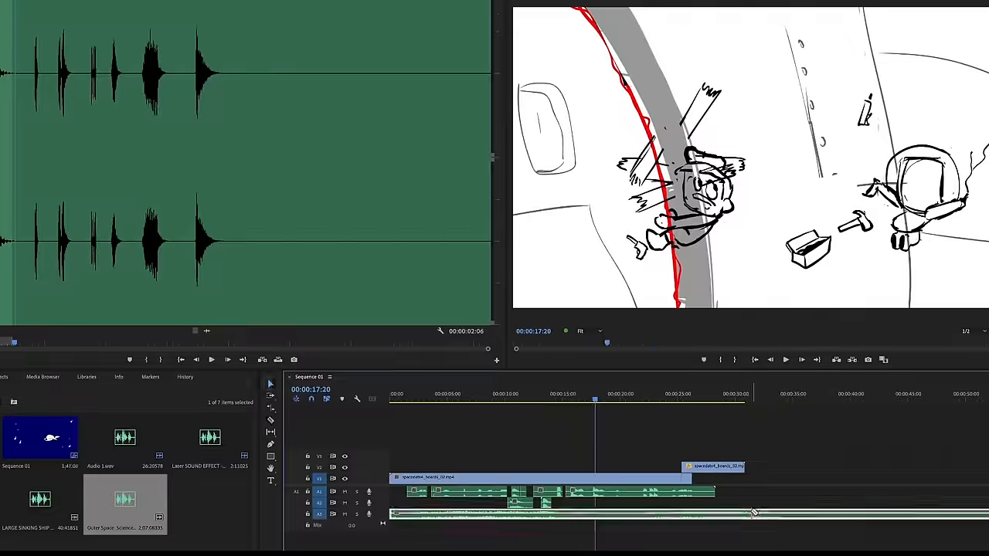
# Lay the outer-space ambience clip across the full length of the sequence.
pyautogui.click(420, 394)
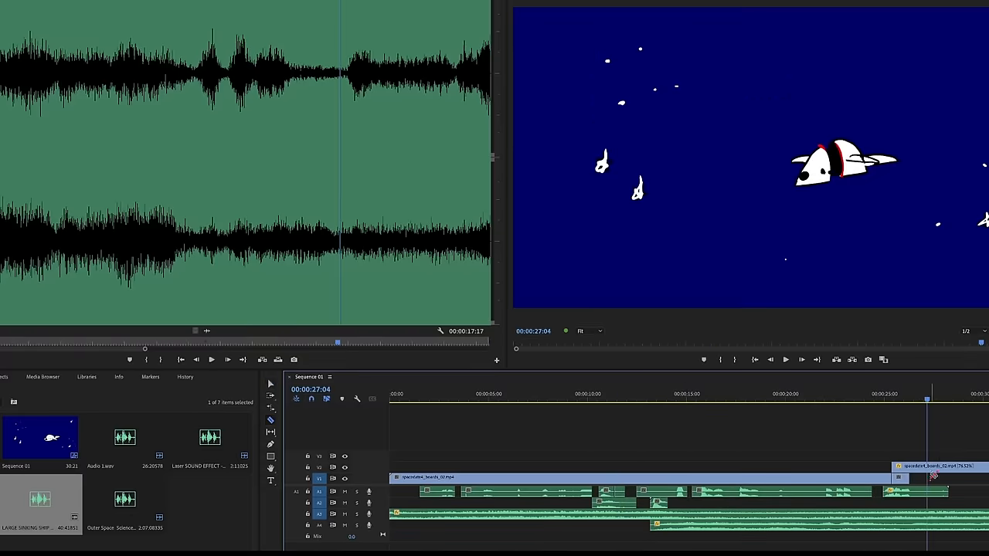
pyautogui.click(602, 394)
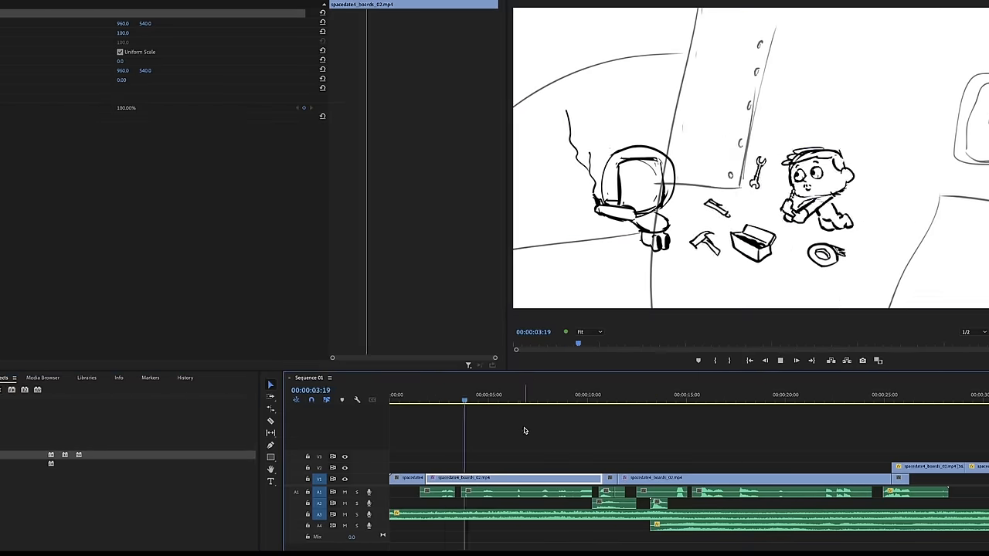
pyautogui.click(887, 394)
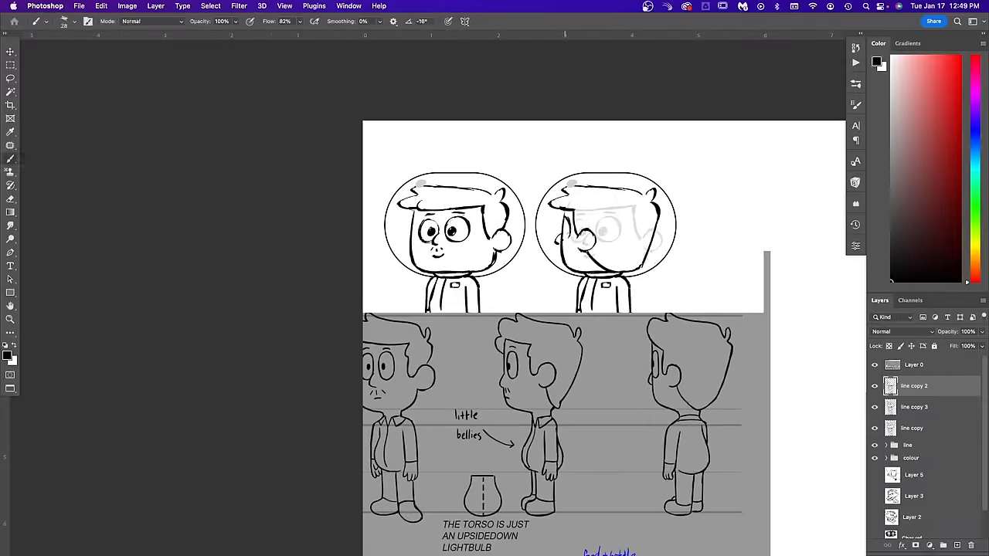
# Review the astronaut model sheets and coloured spacesuit renders in Photoshop.
pyautogui.scroll(-3)
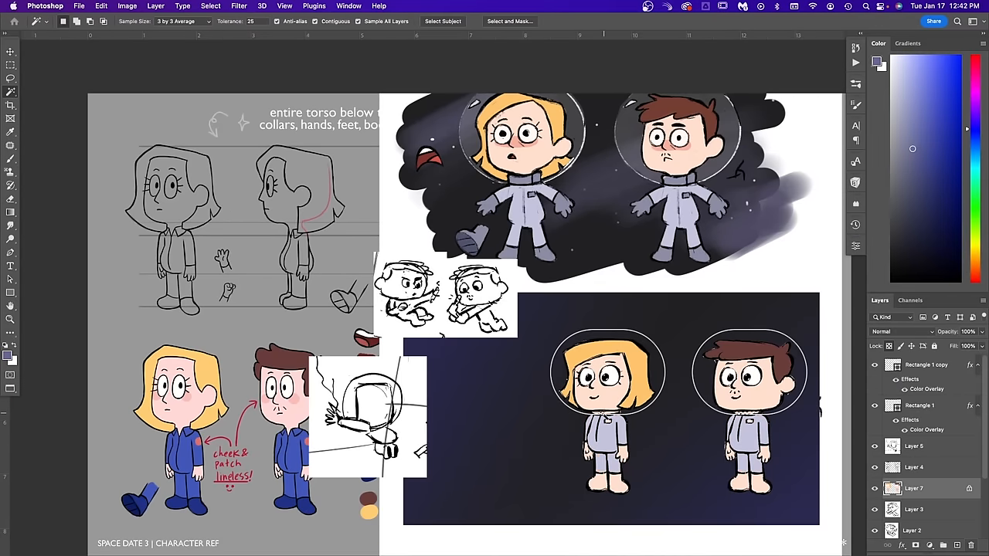
pyautogui.click(11, 158)
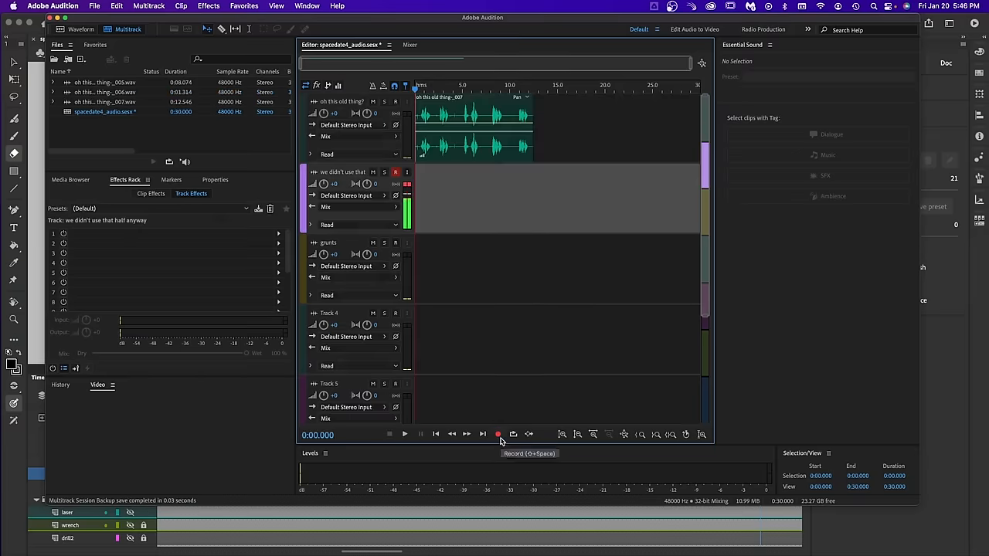
# Record a dialogue take onto the voice track of the multitrack session.
pyautogui.click(497, 433)
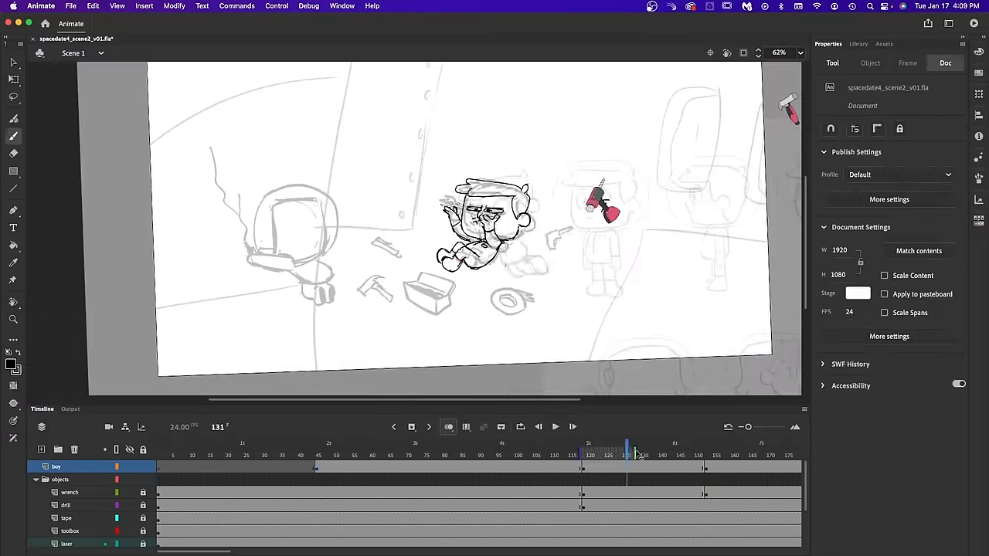
# Set up the boy layer with onion skinning for the tumbling rough animation.
pyautogui.click(451, 454)
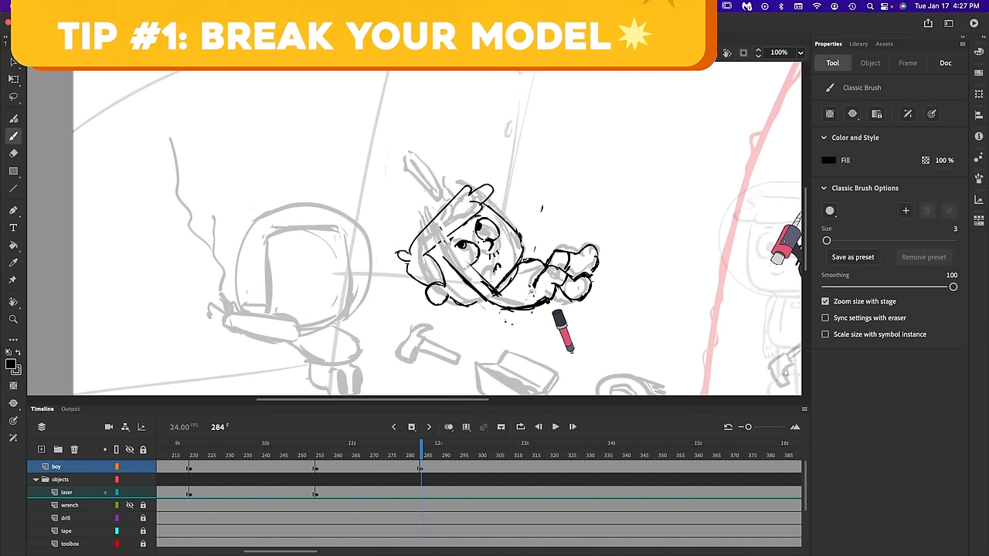
pyautogui.click(13, 153)
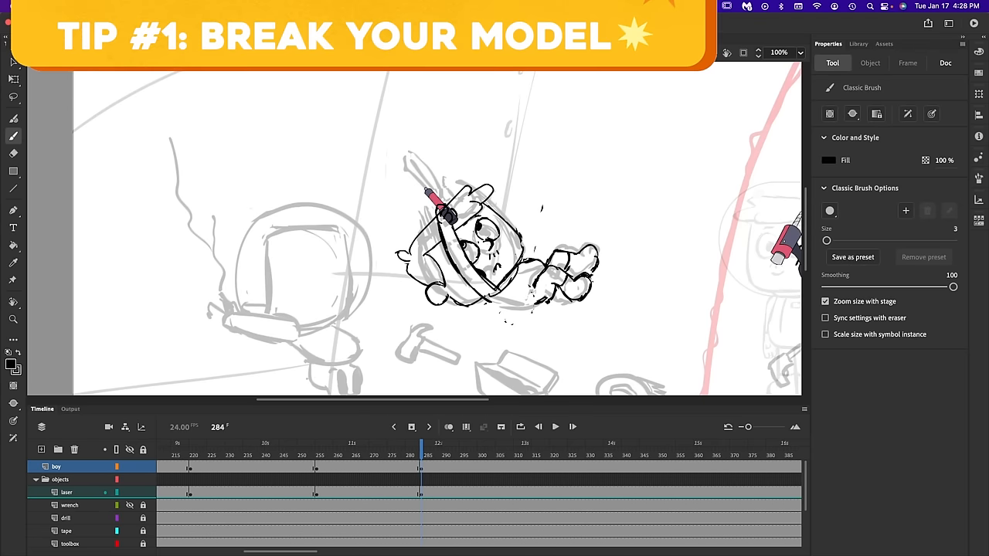
pyautogui.click(945, 61)
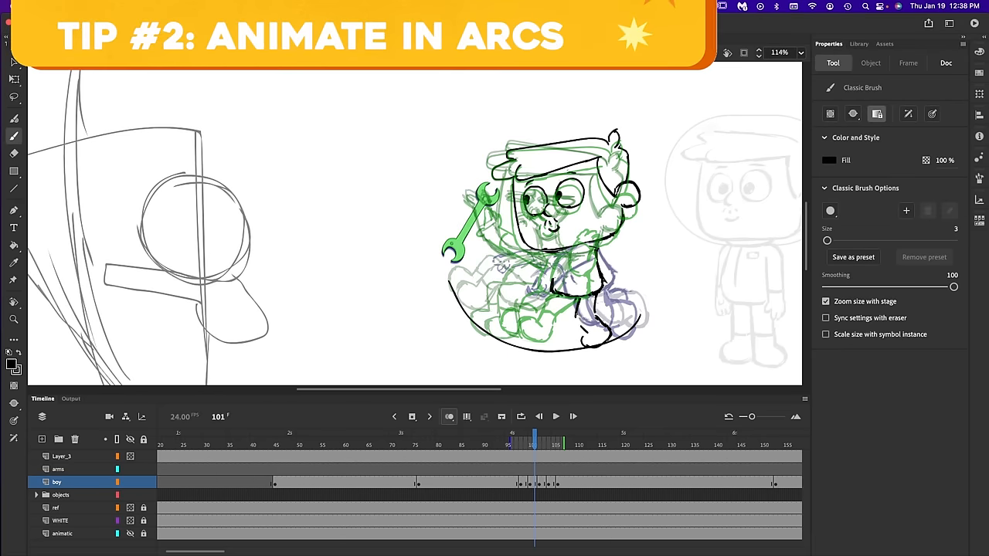
# Sketch the boy's next rough tumbling poses with the wrench along the arc.
pyautogui.moveTo(564, 317); pyautogui.dragTo(603, 340)
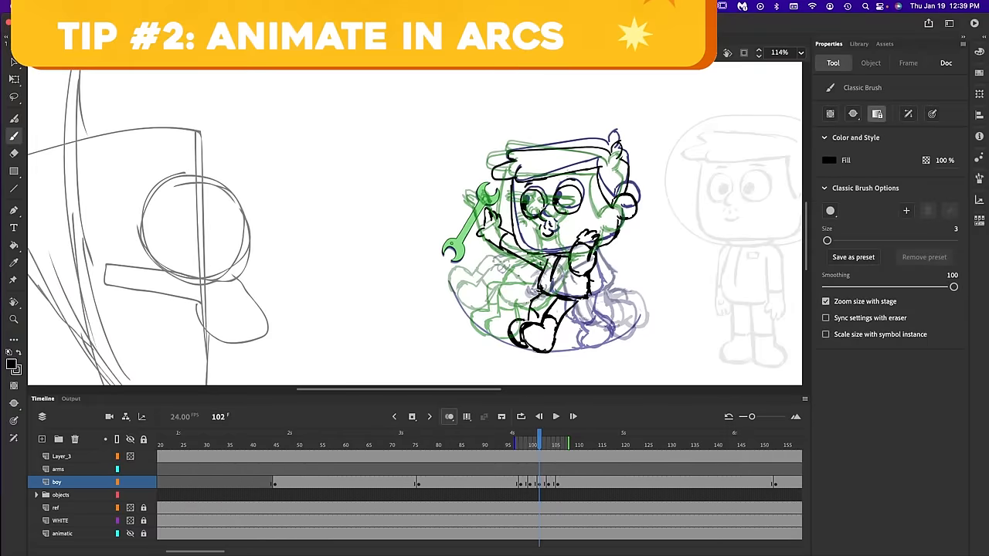
pyautogui.click(530, 445)
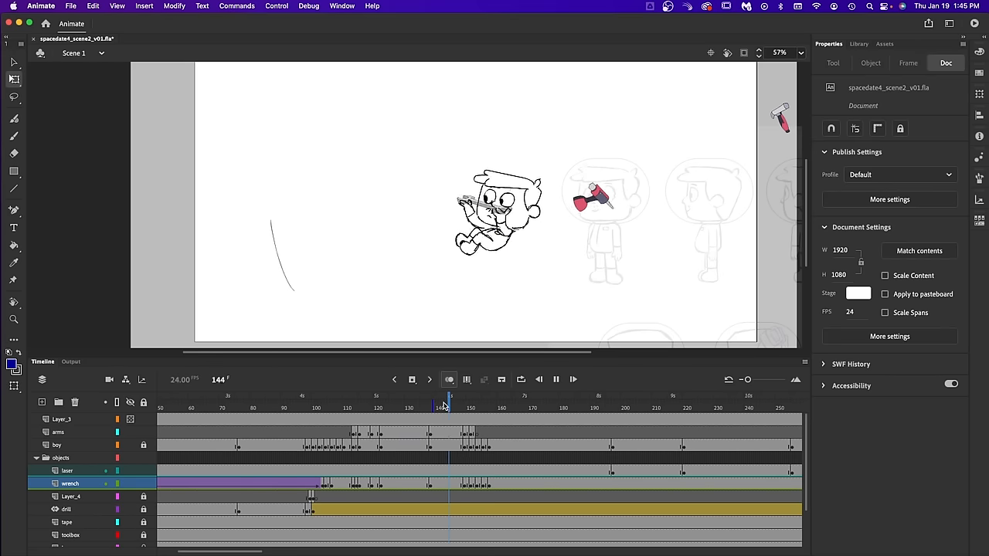
pyautogui.click(487, 399)
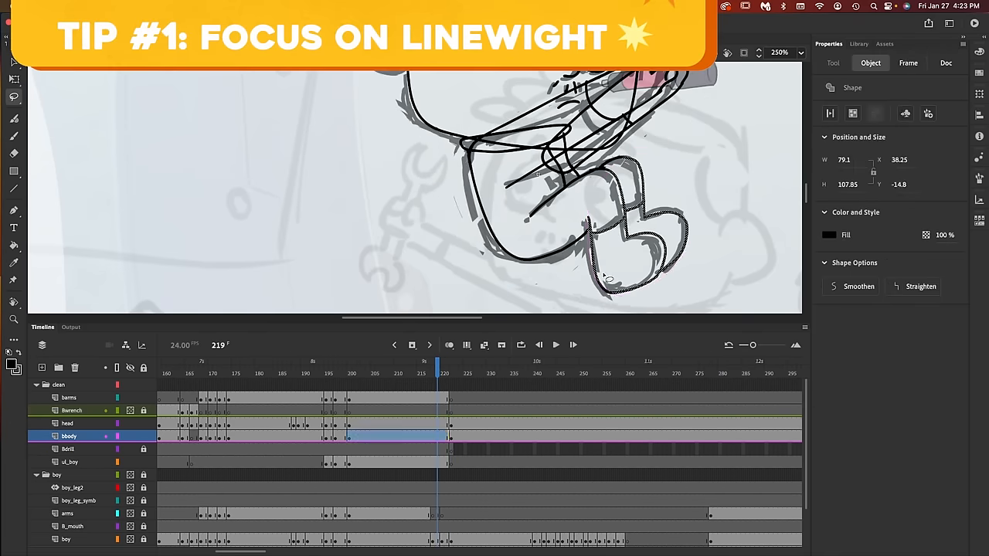
# Ink clean black lines over the boy's roughs and reuse drawn parts across frames.
pyautogui.click(945, 62)
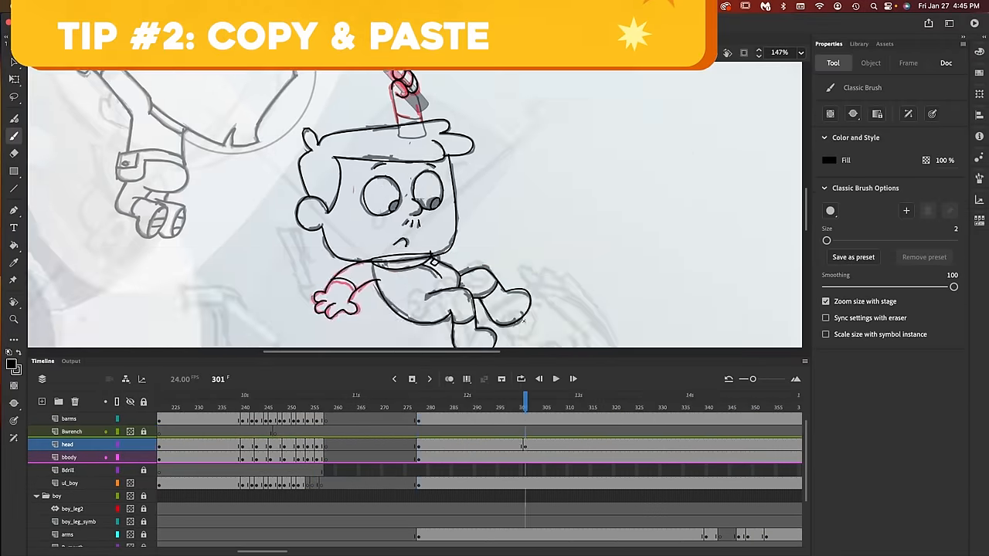
pyautogui.click(946, 62)
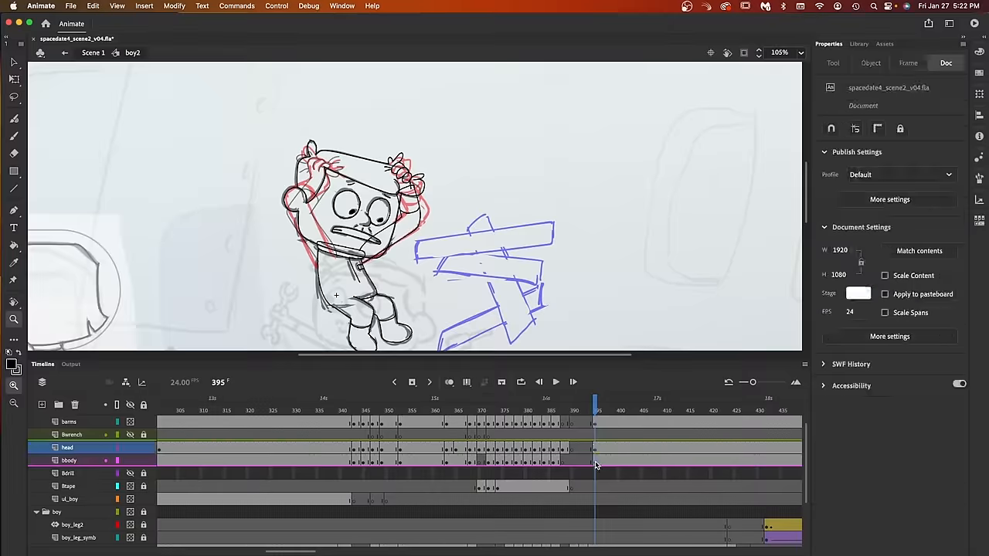
pyautogui.click(556, 382)
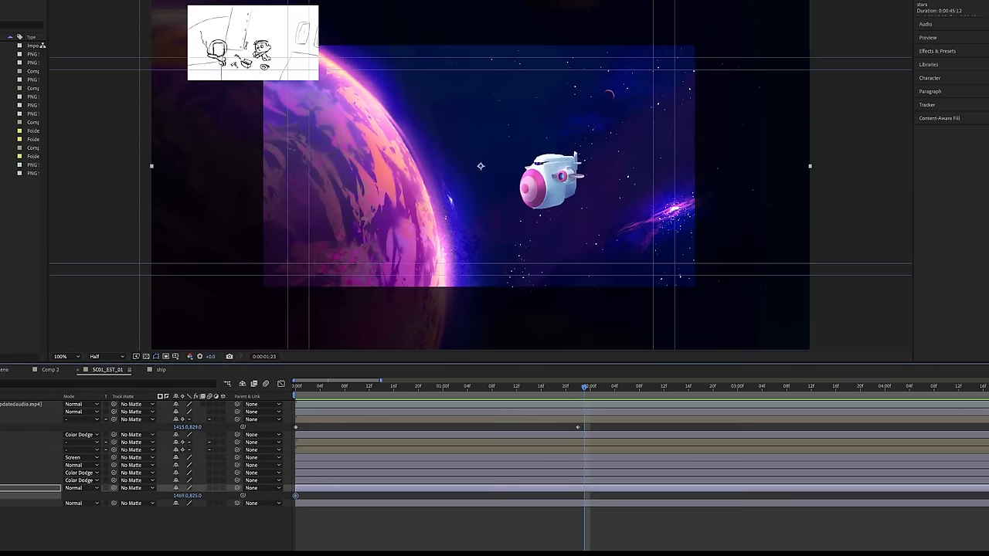
# Stack the pod ship over the purple planet backdrop with Color Dodge glow layers.
pyautogui.click(693, 386)
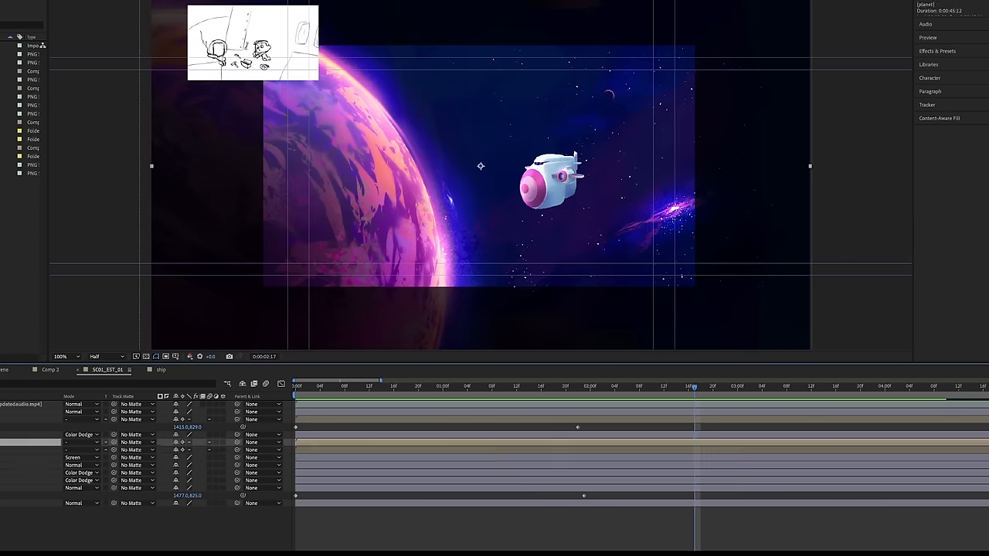
pyautogui.click(297, 386)
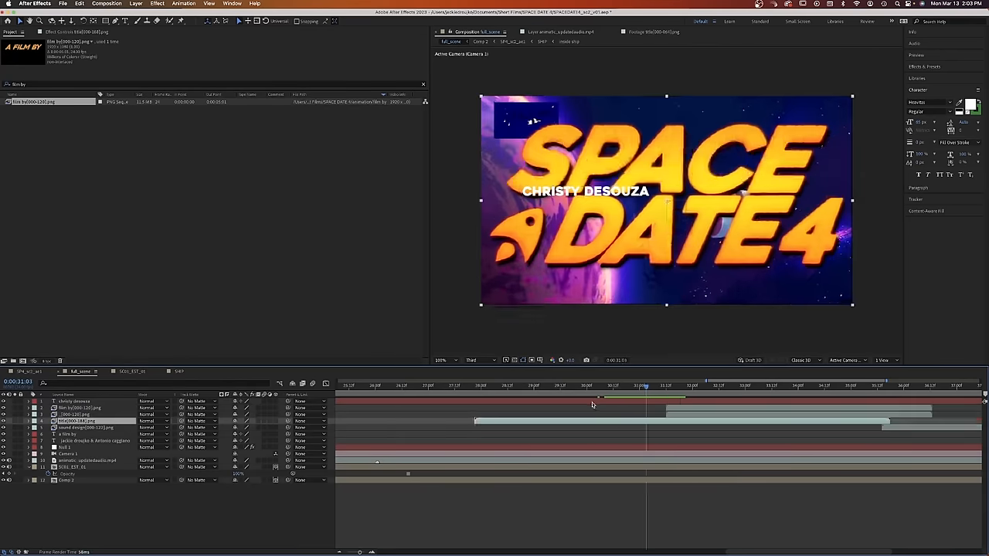
# Time the SPACE DATE 4 title and A FILM BY credit layers over the space shot.
pyautogui.click(698, 386)
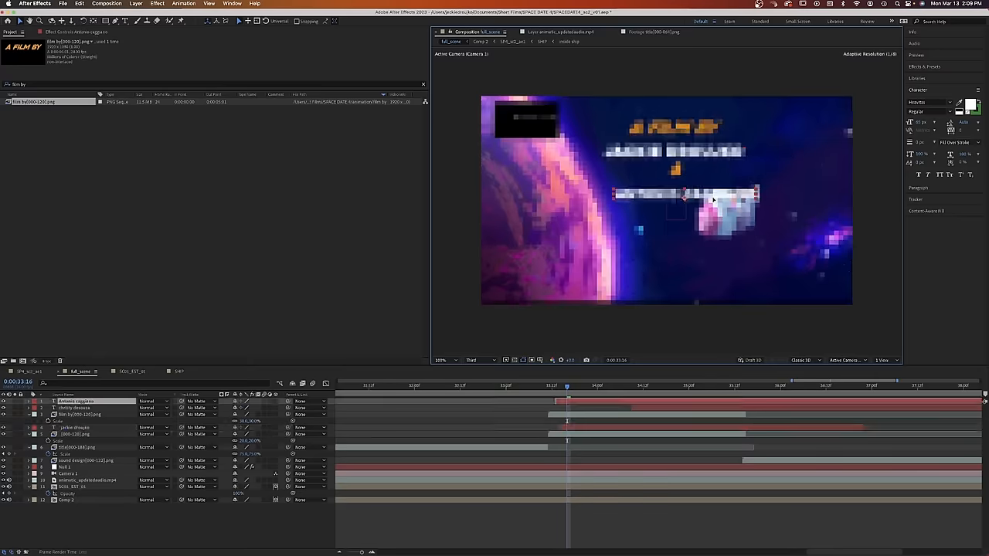
pyautogui.click(655, 384)
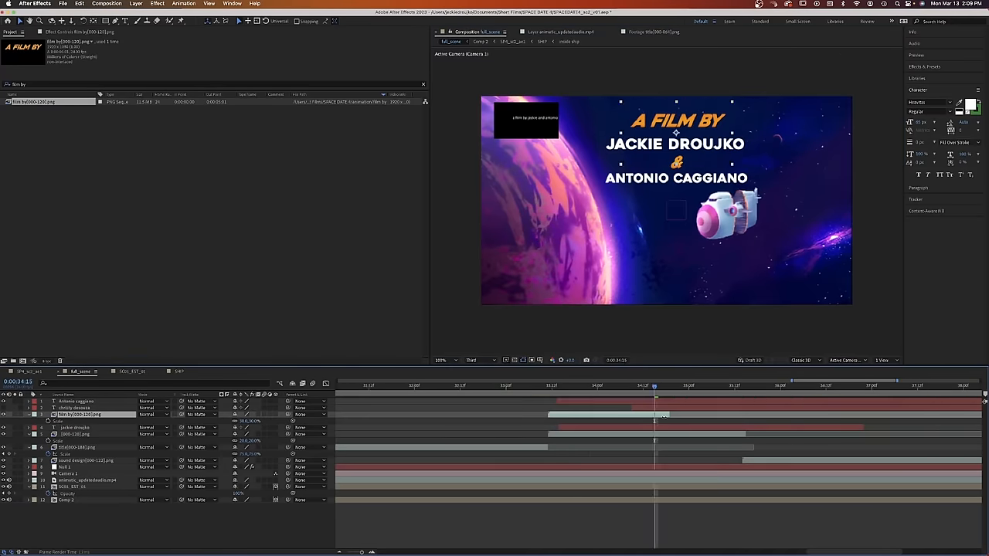
pyautogui.click(587, 387)
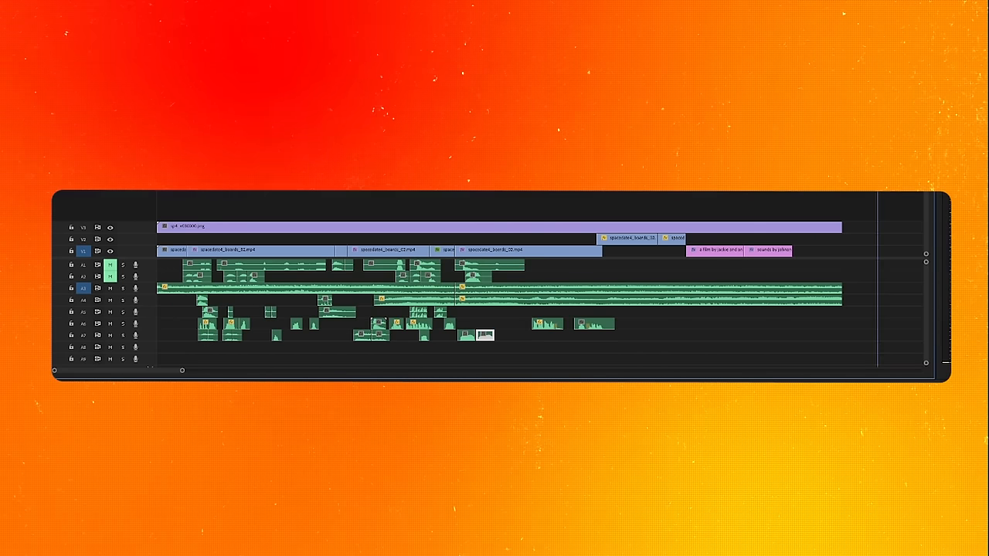
# Arrange the music and sound-effect clips on the audio tracks under the animation video.
pyautogui.click(122, 324)
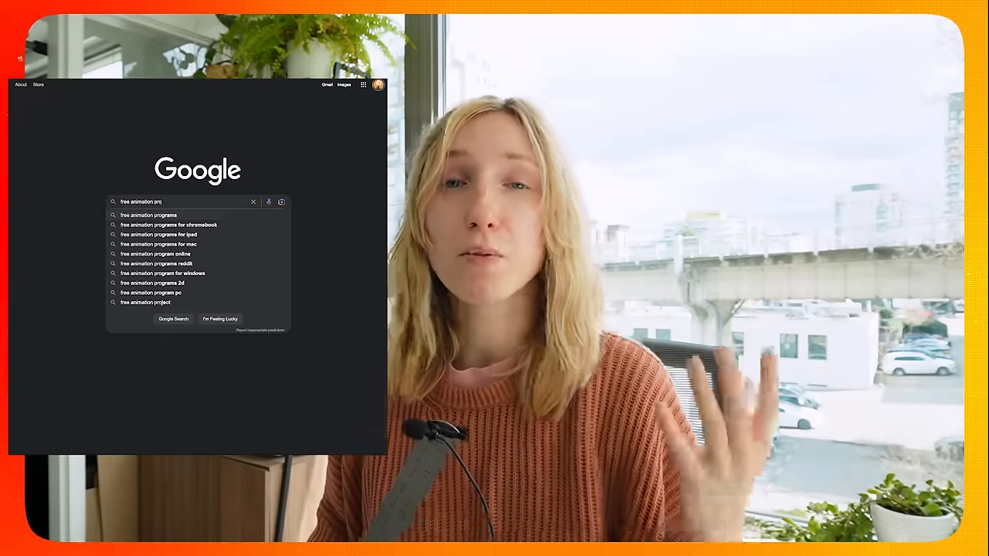
pyautogui.click(148, 215)
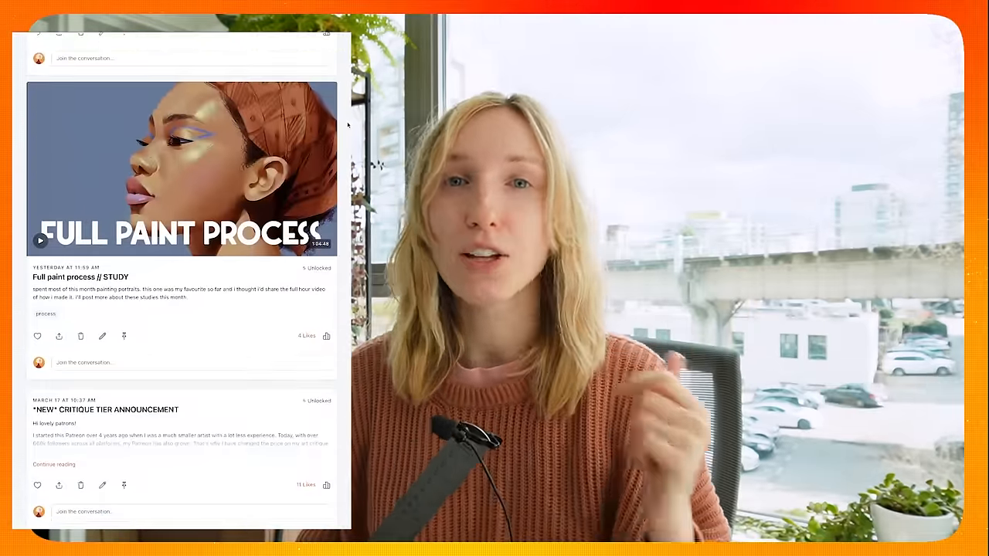
pyautogui.scroll(-3)
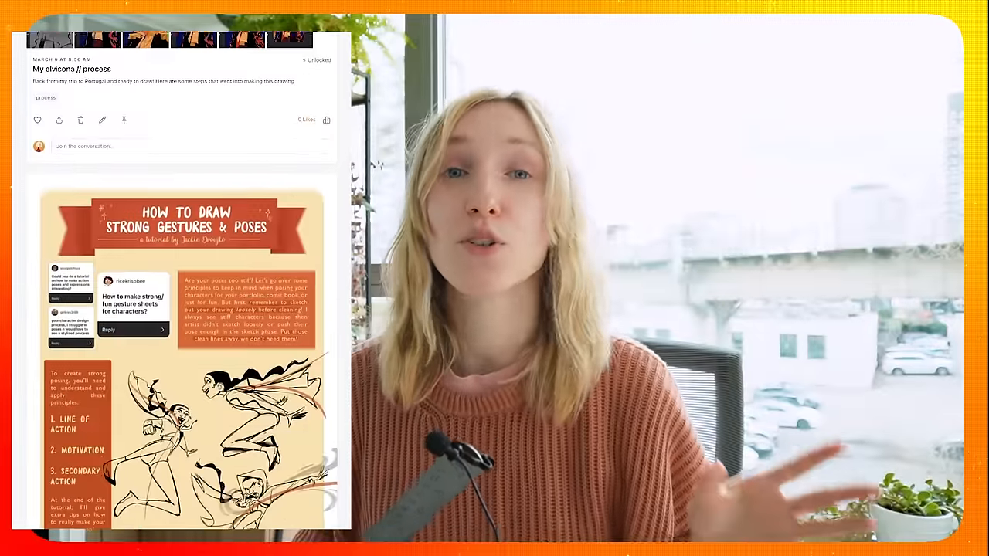